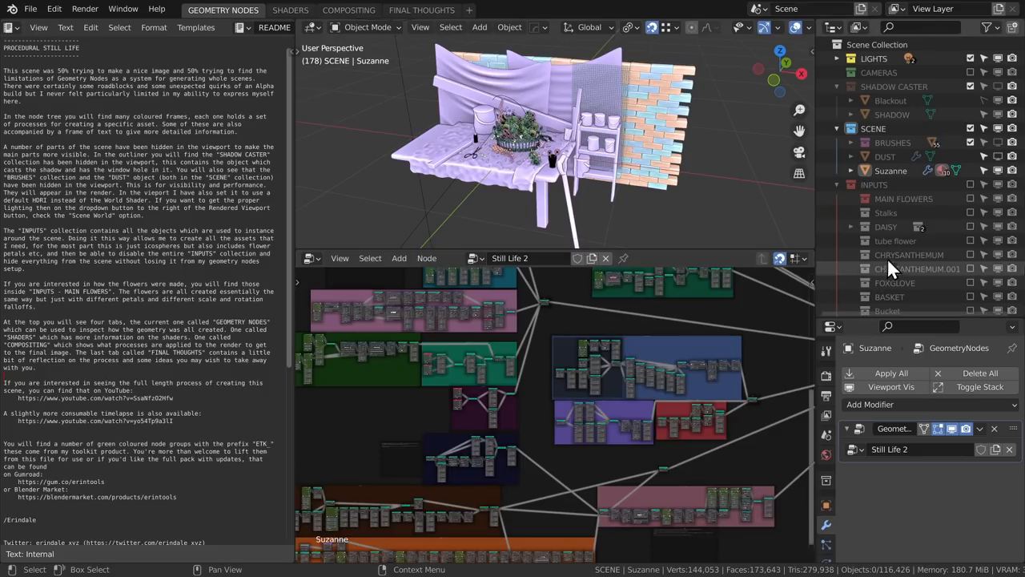
Zoom in and out of the WALLS and PETALS node frames to inspect their node groups
scroll("down", 3)
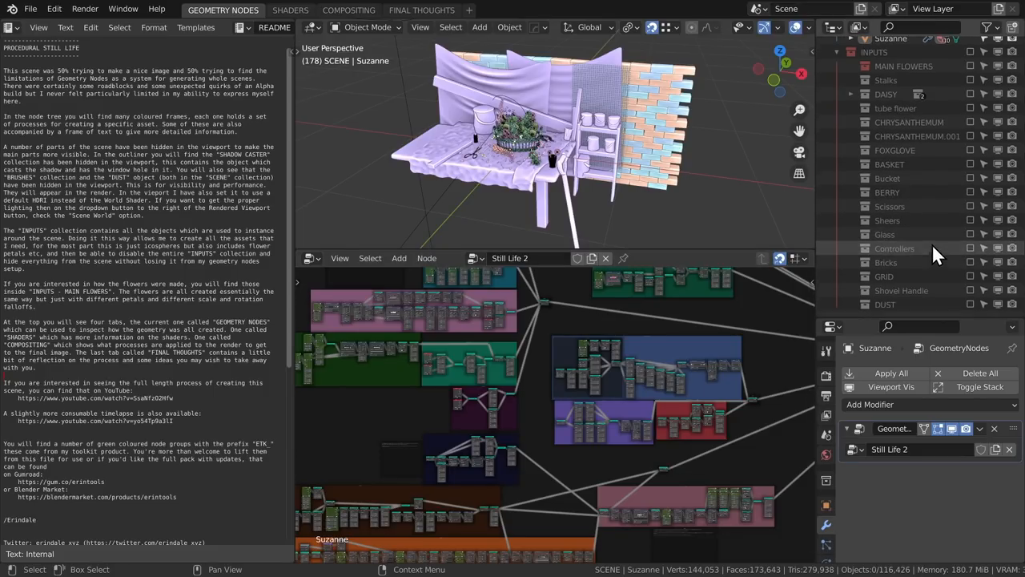
scroll("up", 3)
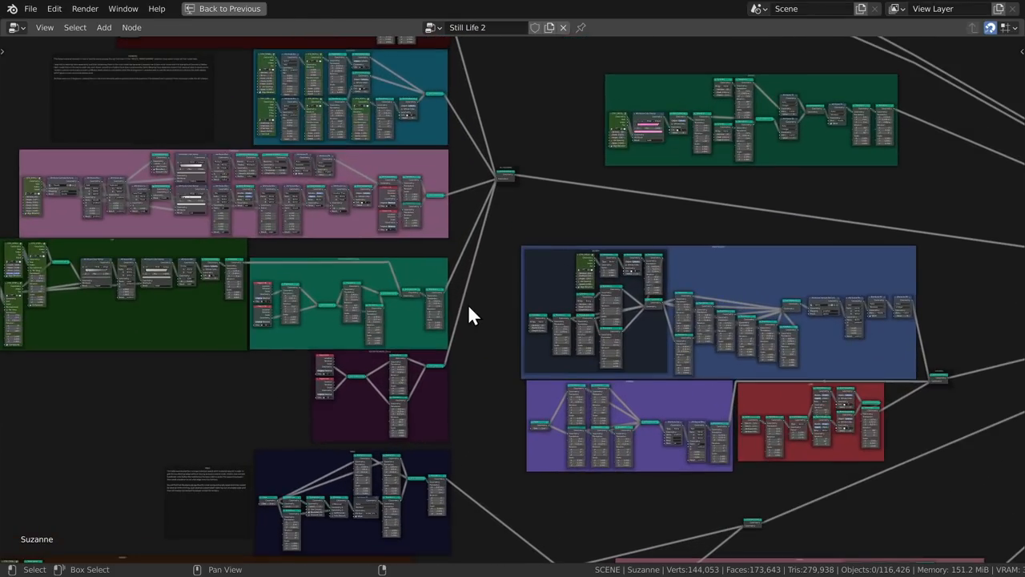
scroll("up", 3)
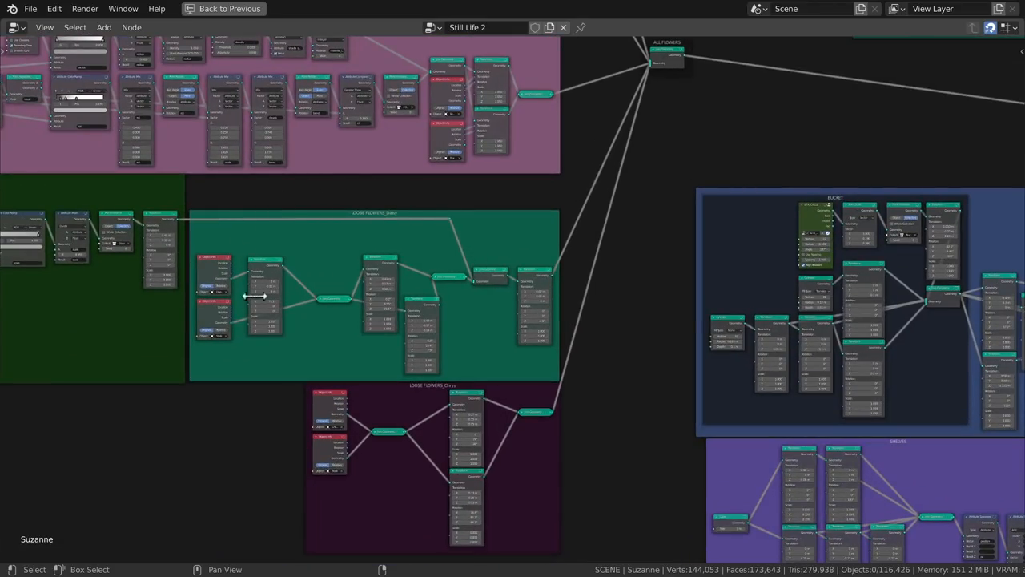
scroll("down", 3)
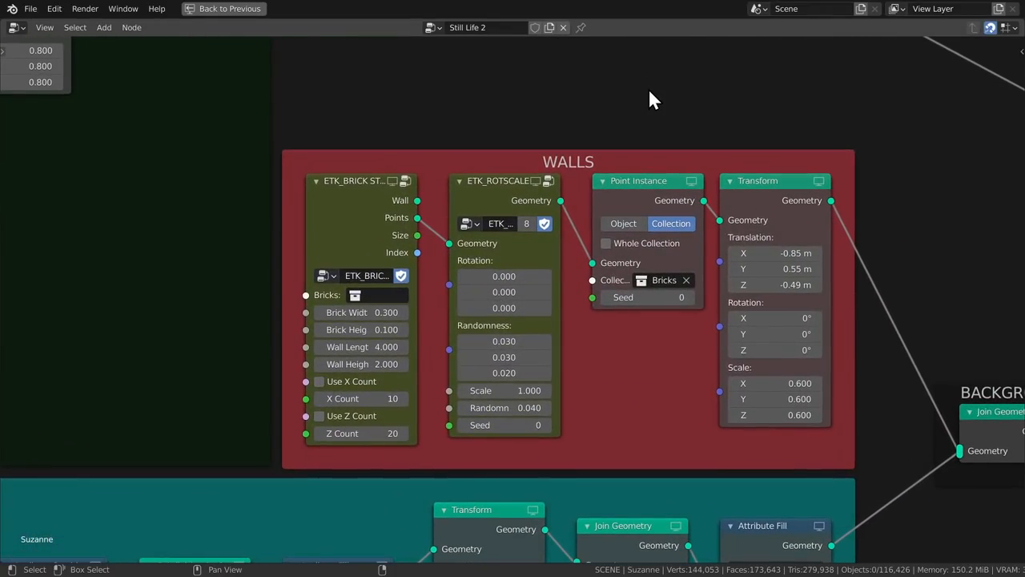
mouse_move(328, 246)
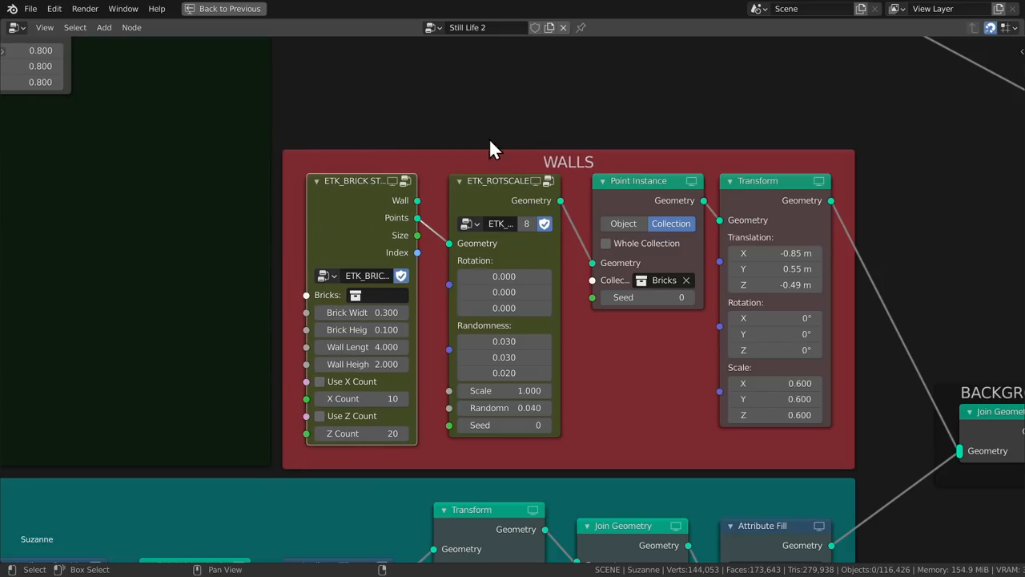
mouse_move(647, 202)
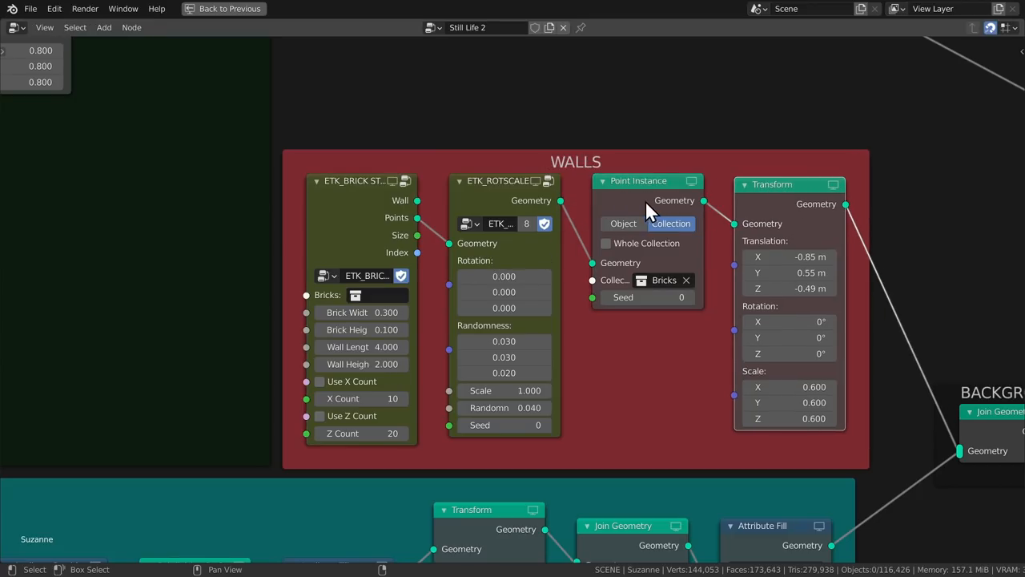
scroll("down", 3)
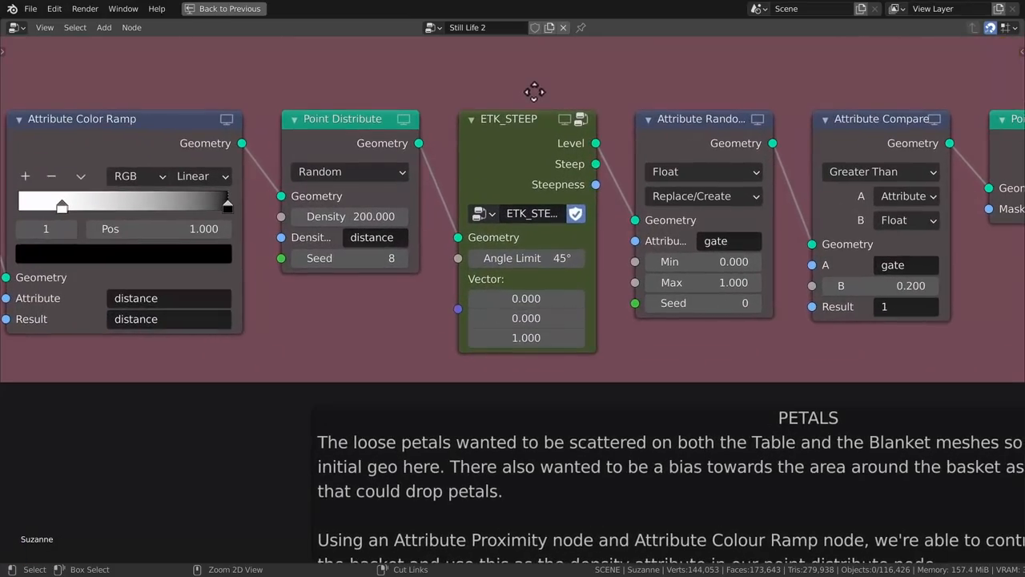
mouse_move(497, 189)
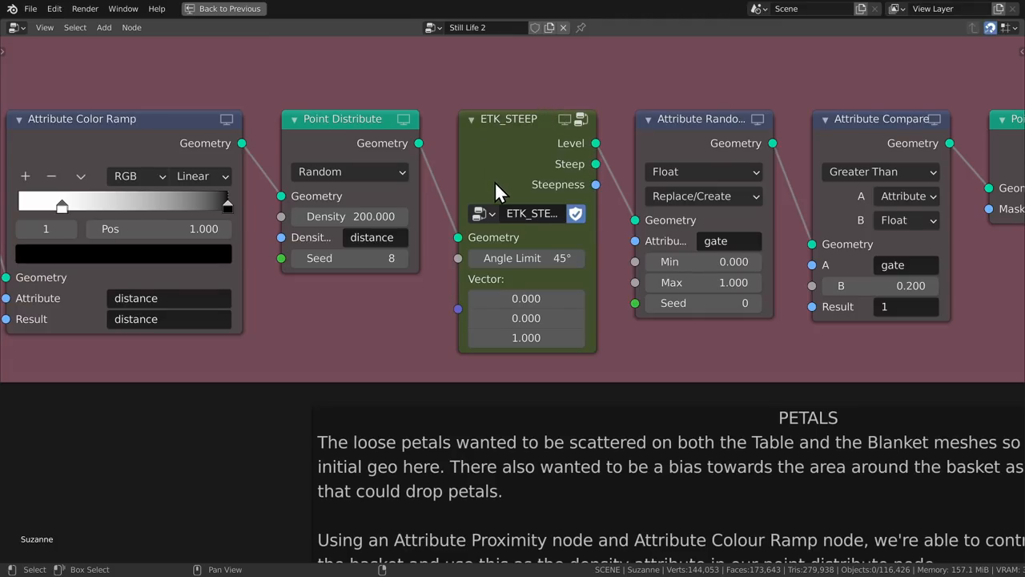
scroll("down", 3)
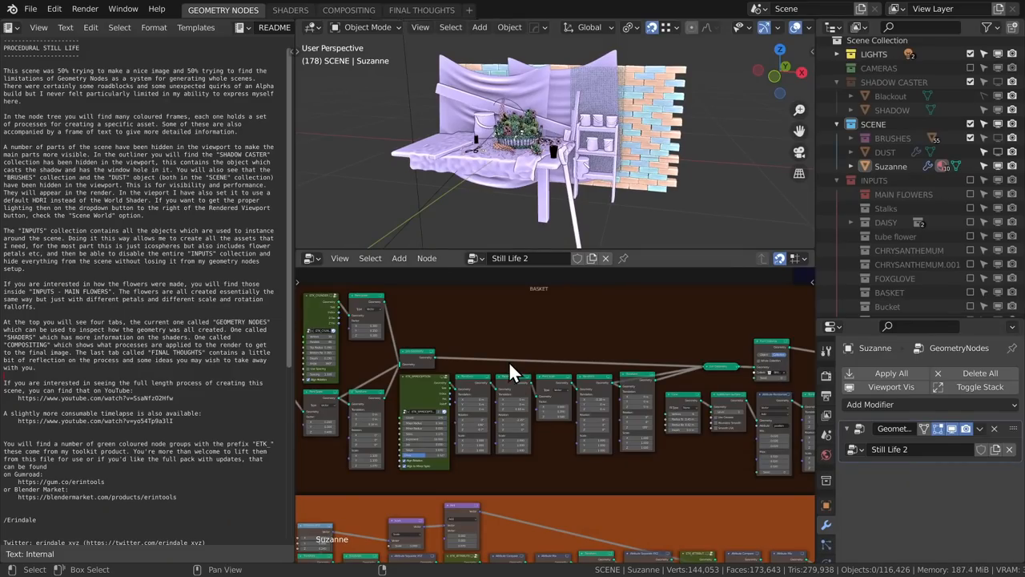
scroll("down", 3)
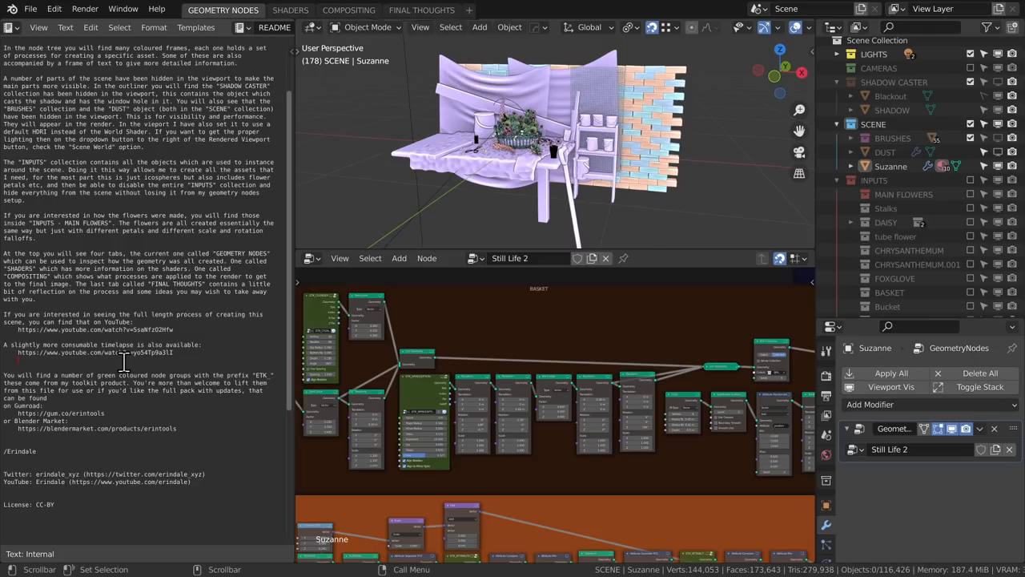
mouse_move(149, 314)
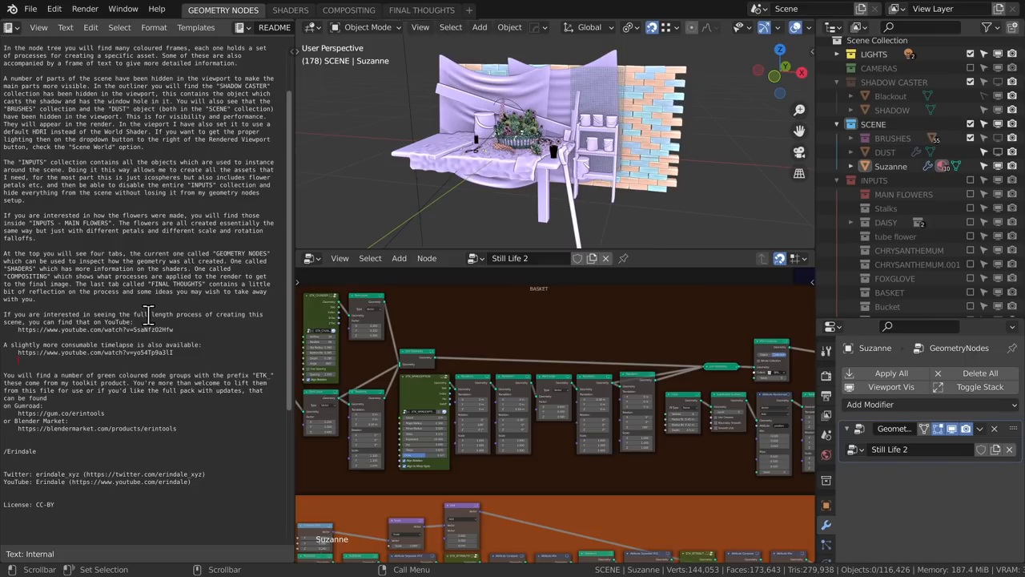
scroll("up", 3)
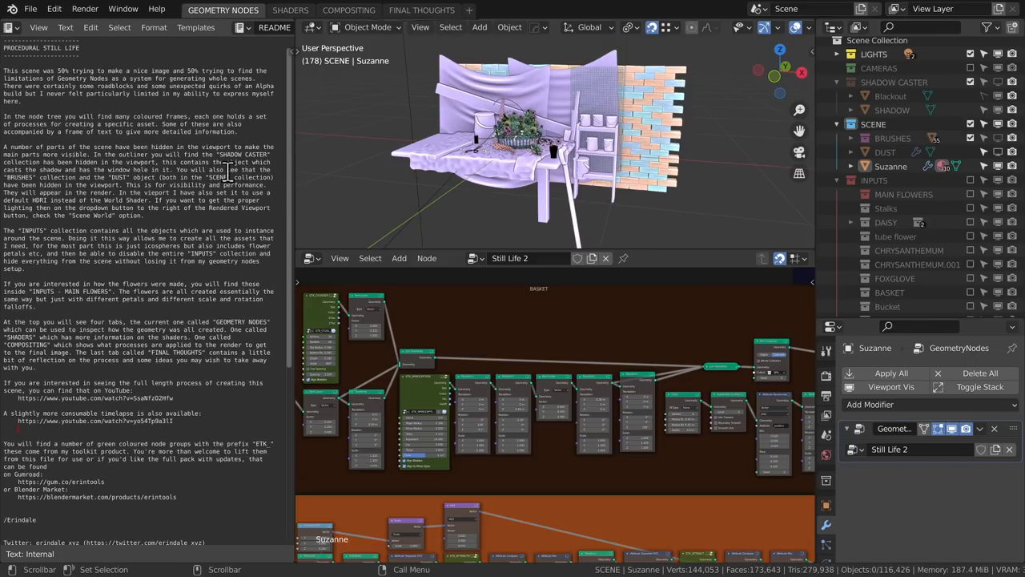
left_click(290, 10)
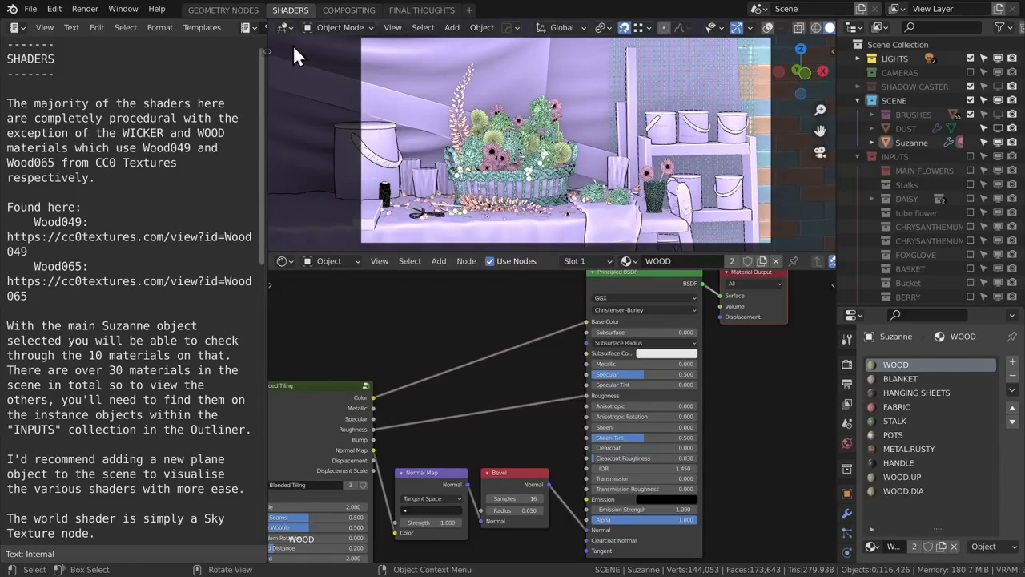
left_click(348, 10)
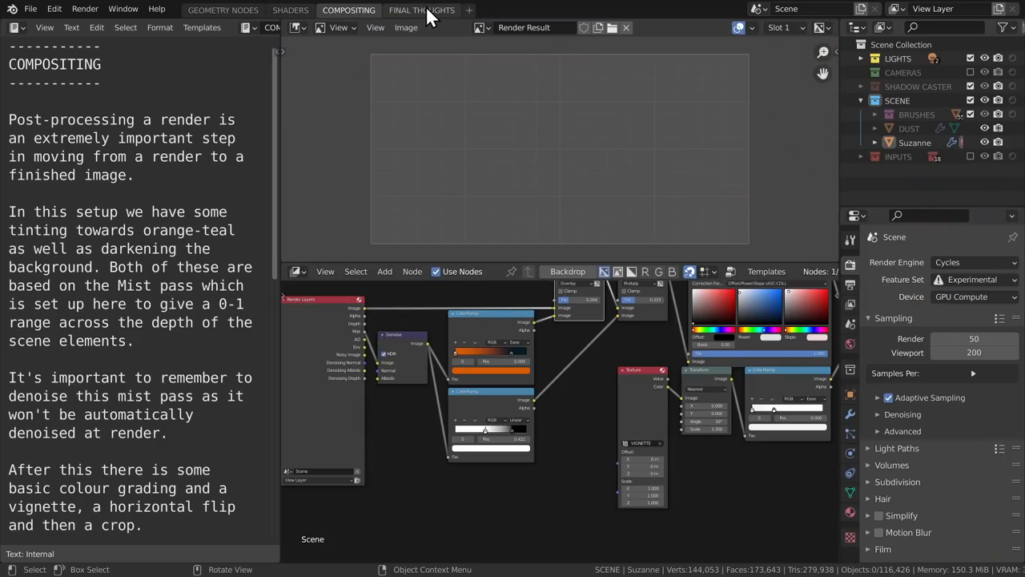
left_click(421, 10)
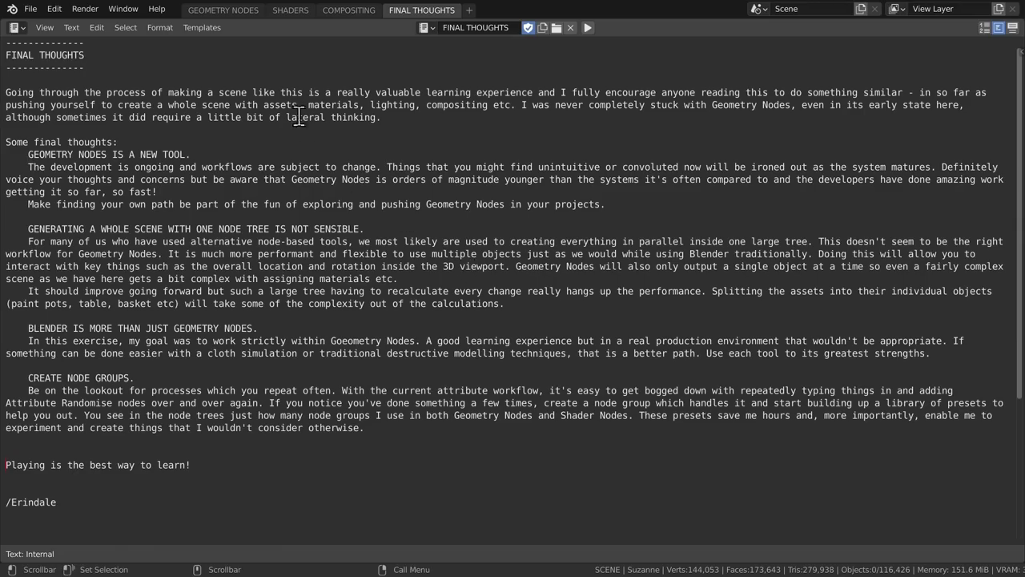
left_click(222, 10)
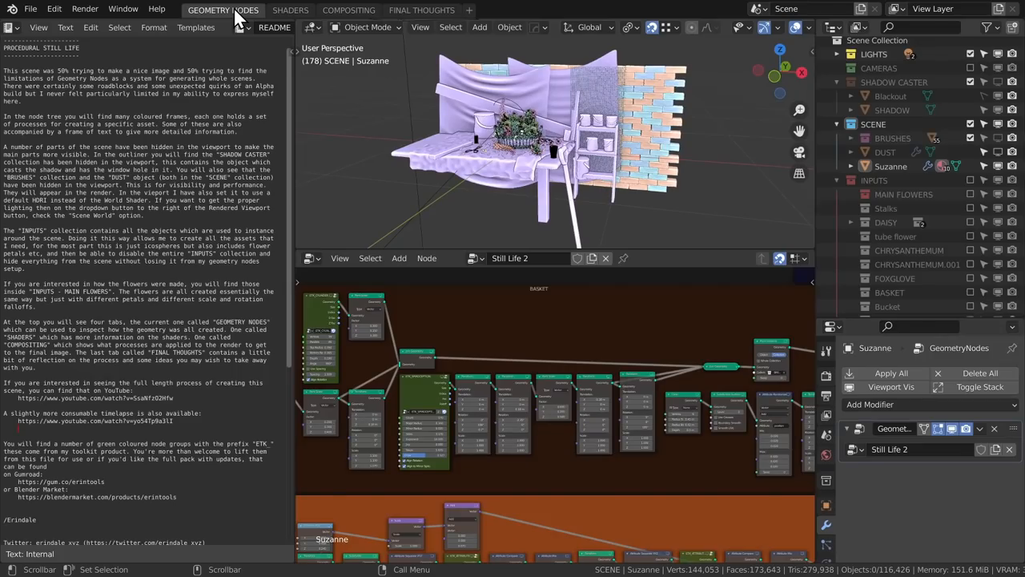
Orbit the still-life, hide the brush cards again, and enlarge the 3D viewport
scroll("down", 3)
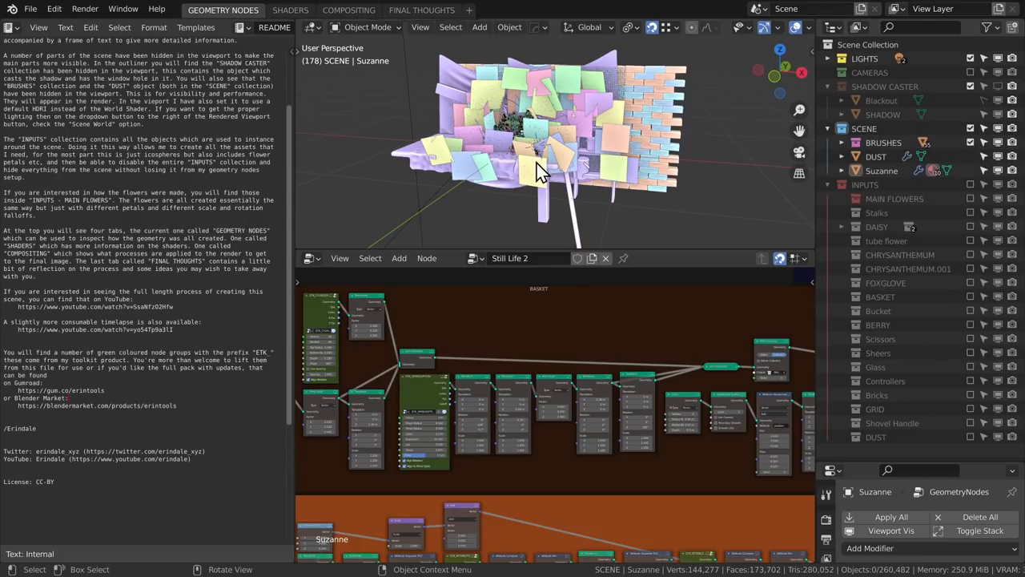
left_click_drag(536, 160, 569, 176)
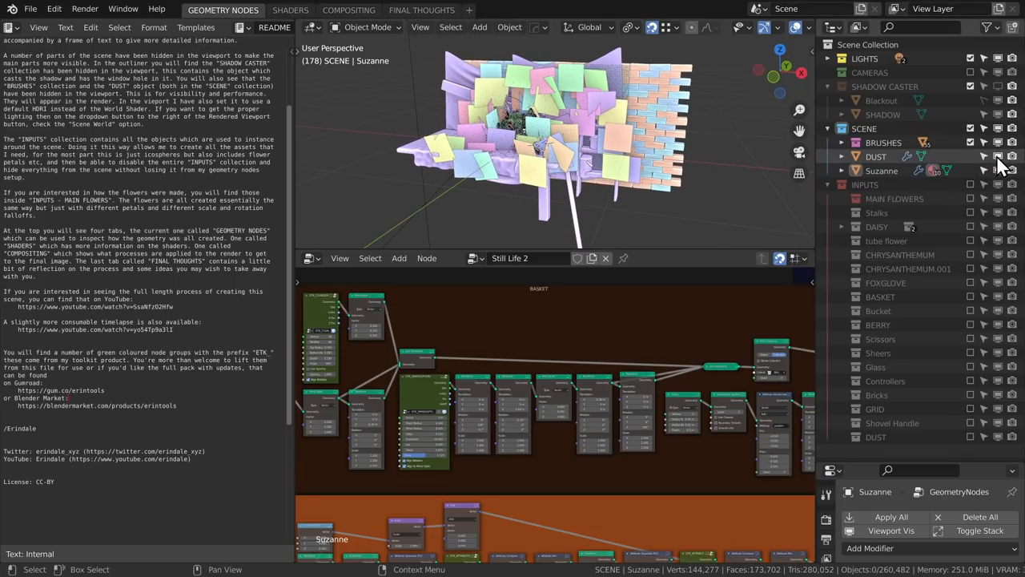
left_click(997, 156)
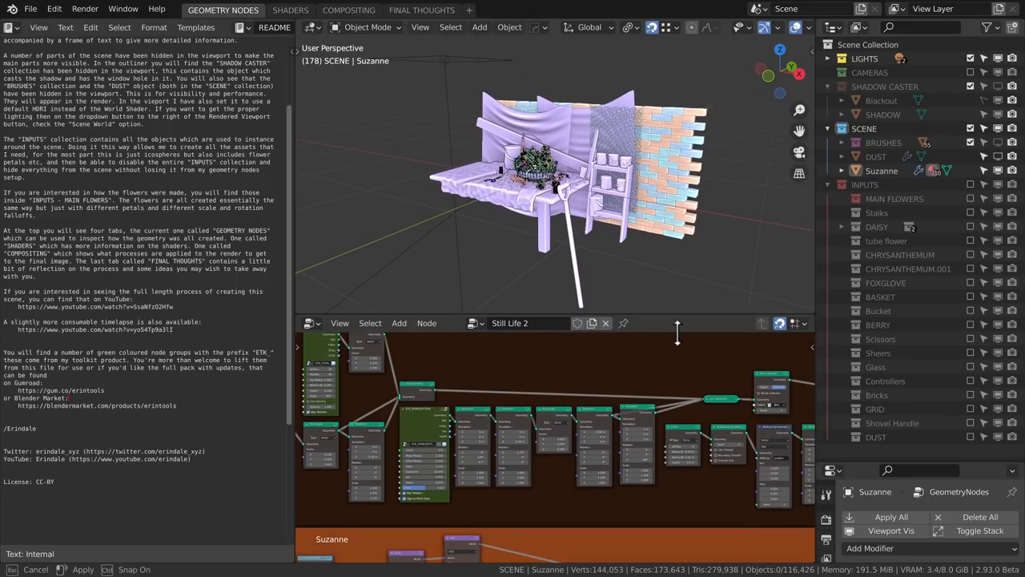
left_click(997, 85)
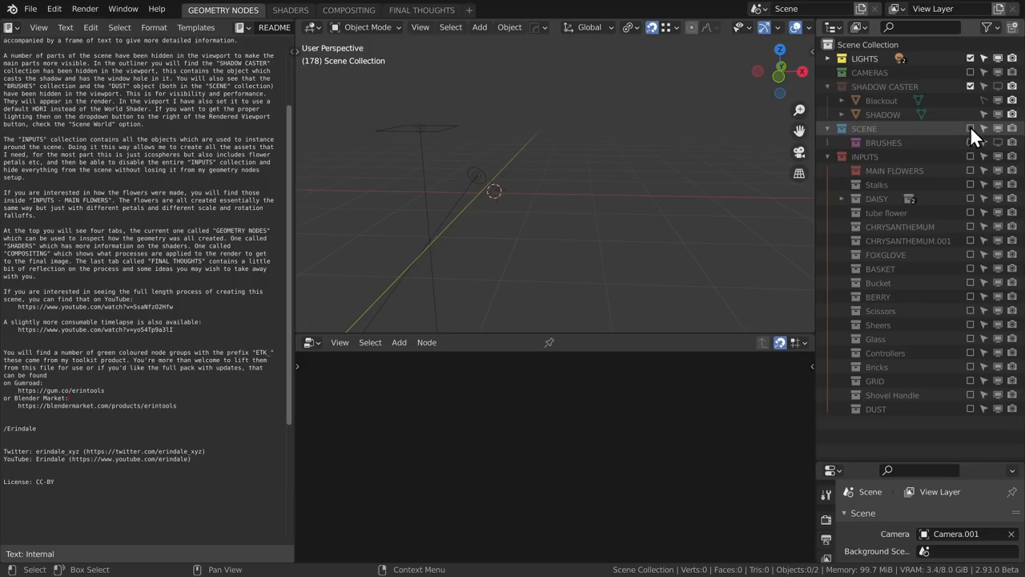
Include the MAIN FLOWERS collection in the scene, then switch to the Shaders workspace
left_click(842, 171)
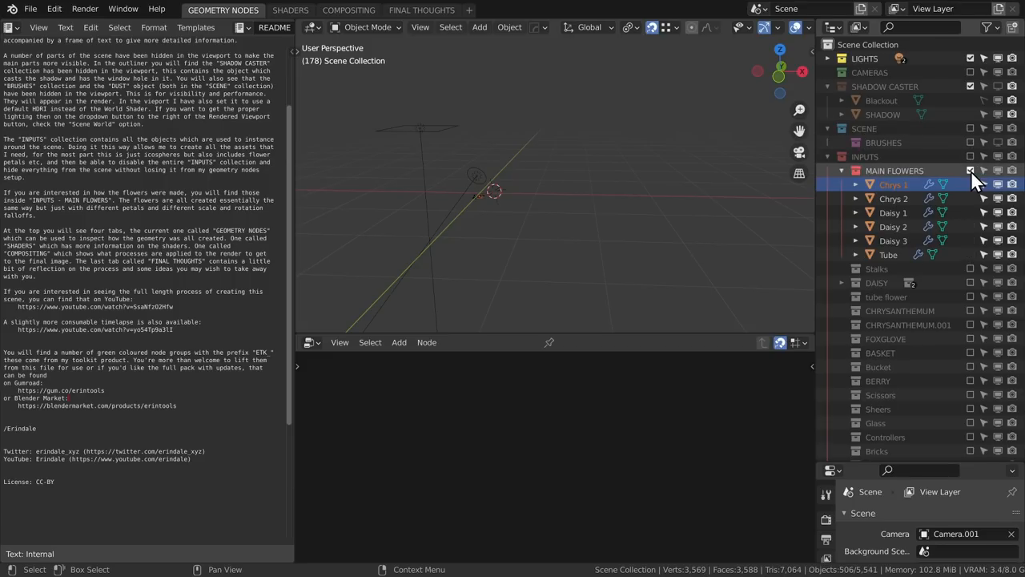
left_click(894, 198)
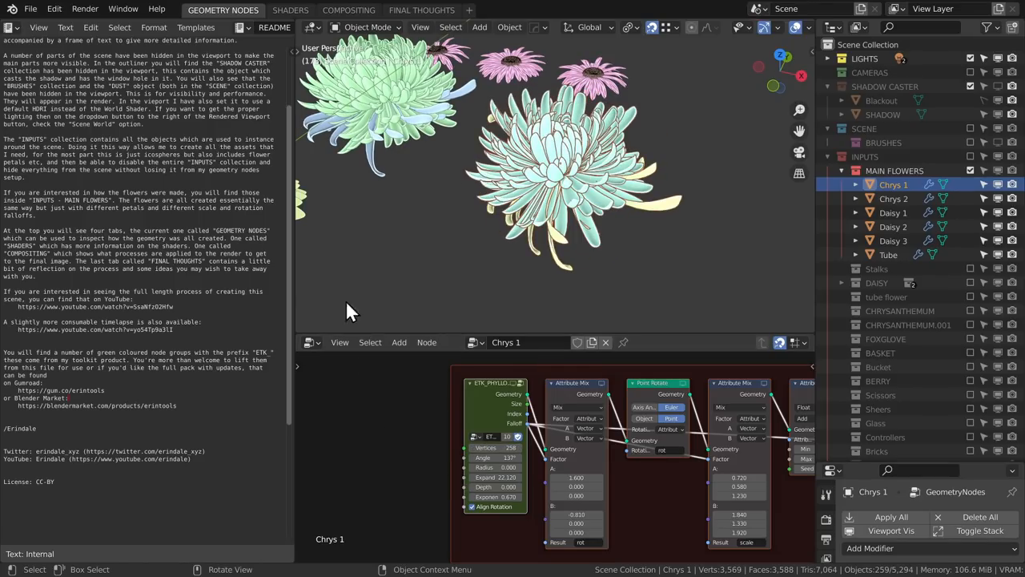
left_click(289, 10)
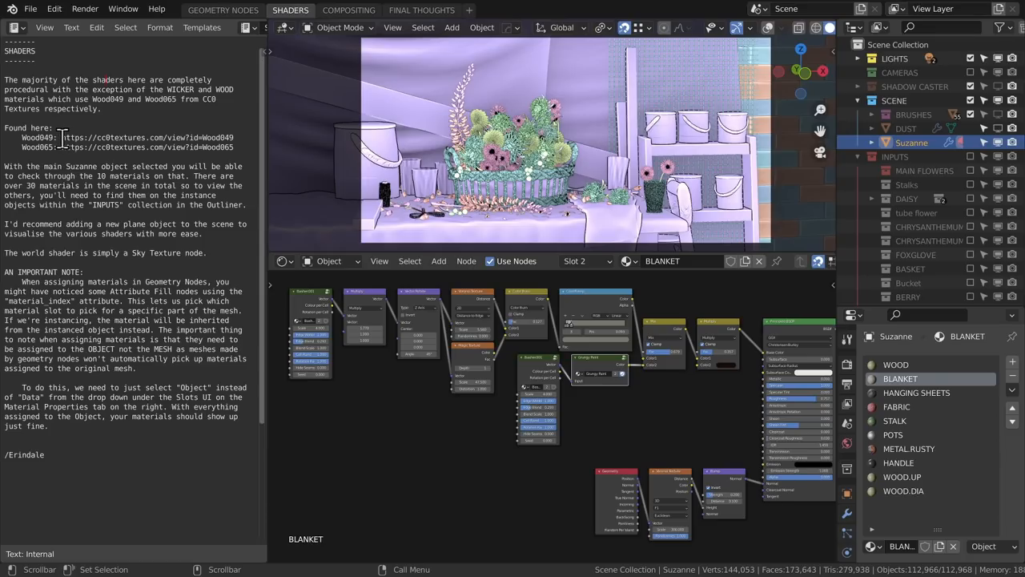
View the METAL.RUSTY material's nodes, then the HANGING SHEETS material's nodes
left_click_drag(62, 137, 237, 147)
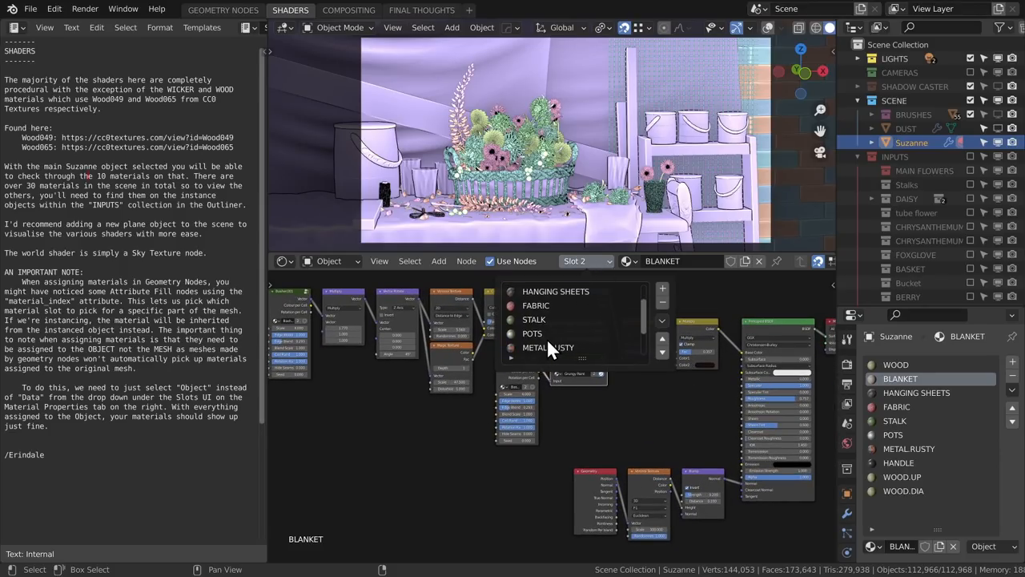
left_click(547, 346)
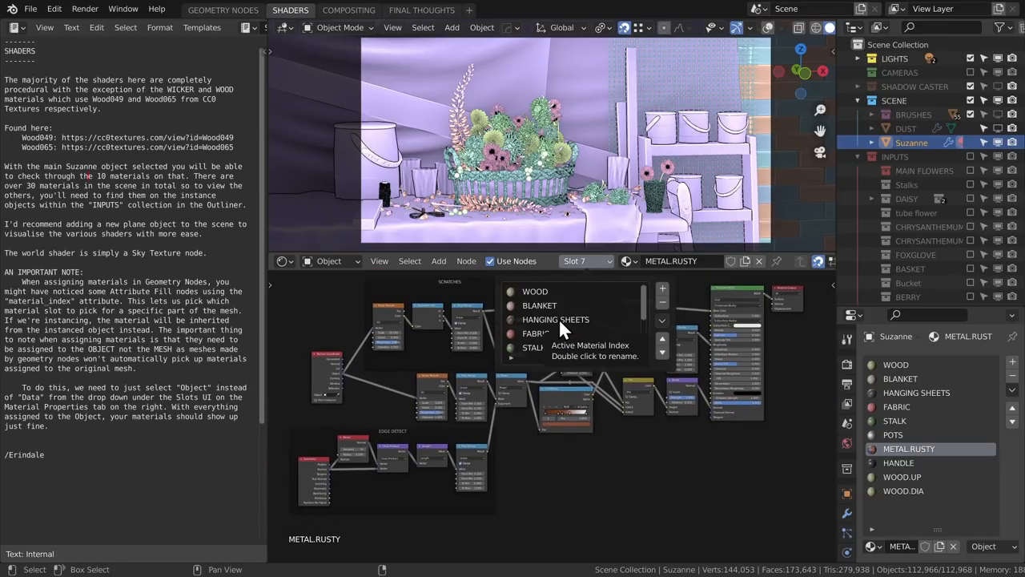
left_click(555, 319)
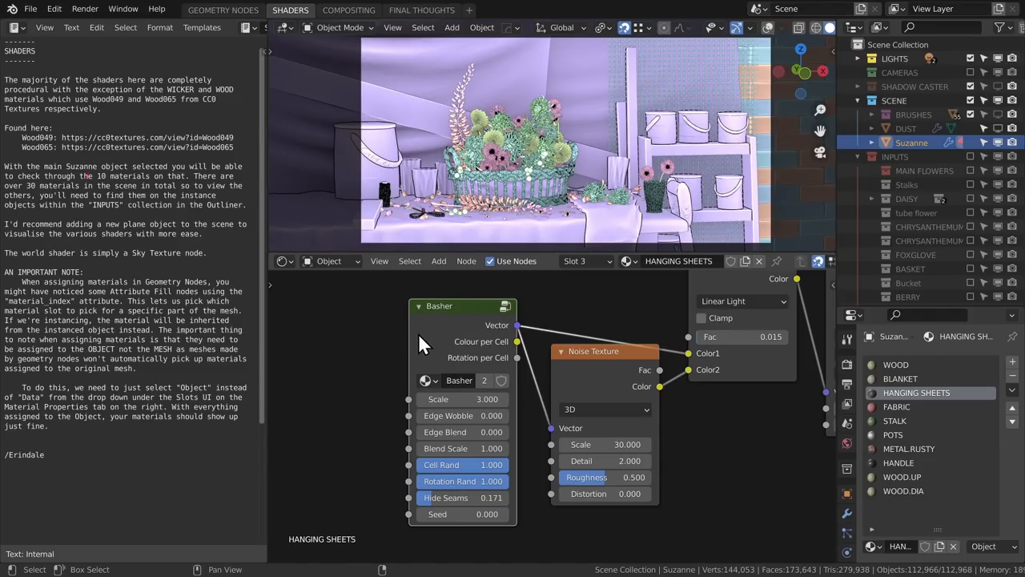
mouse_move(484, 345)
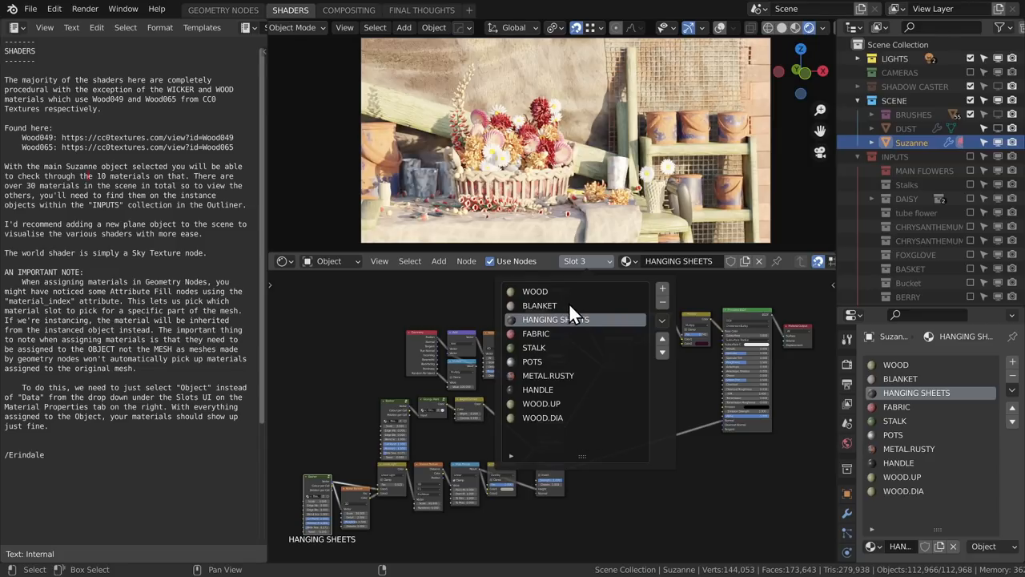
Expand BASKET, select the Icosphere to see its WICKER material, then view World settings
left_click(555, 319)
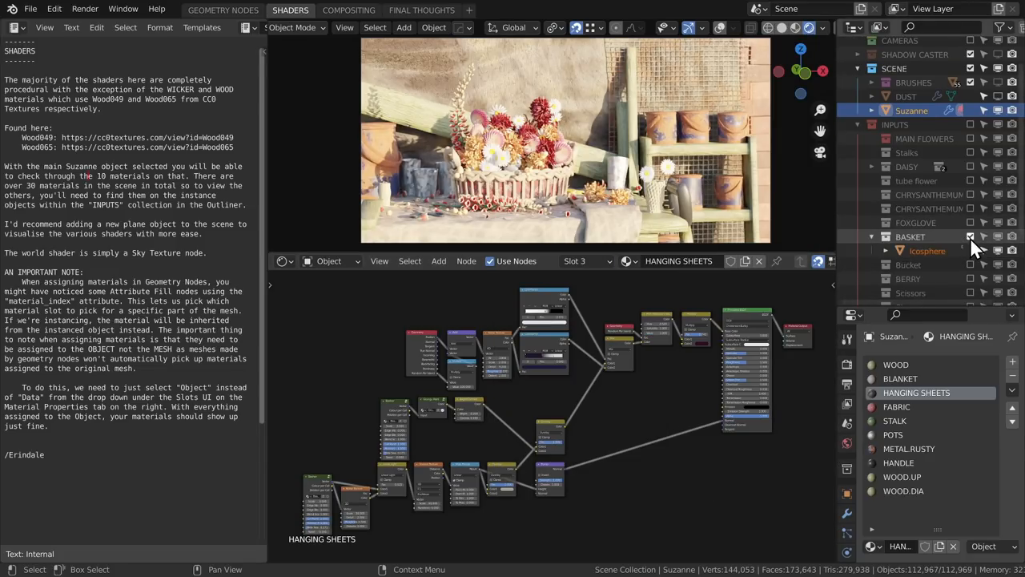
left_click(927, 251)
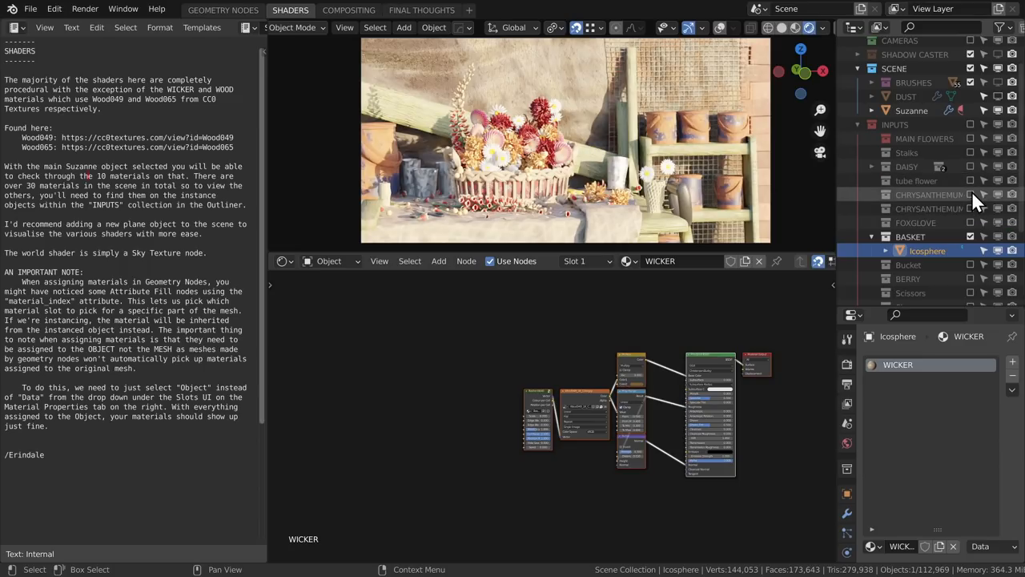
left_click(929, 208)
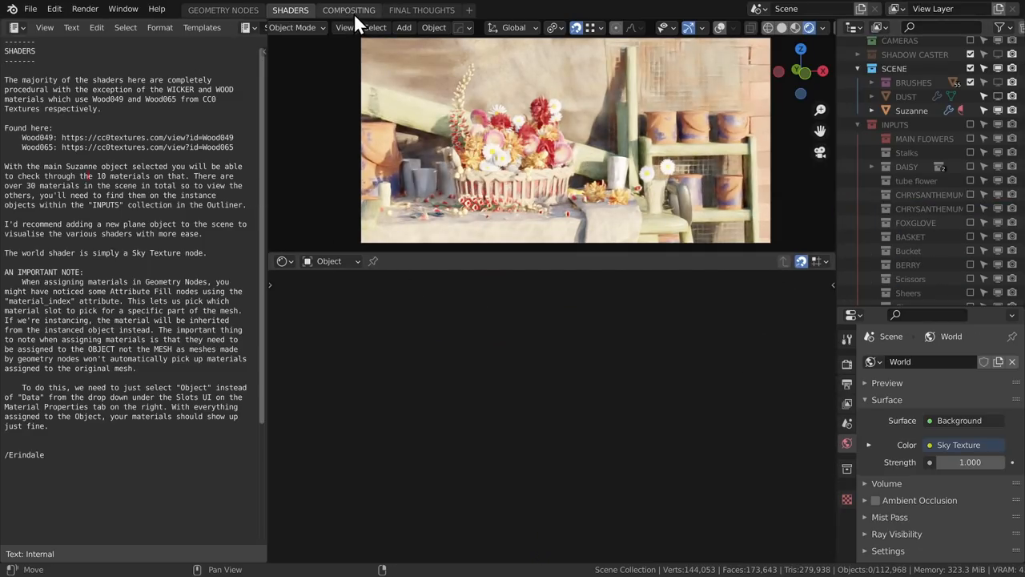
Switch to the Compositing workspace to see the post-processing node tree
left_click(348, 9)
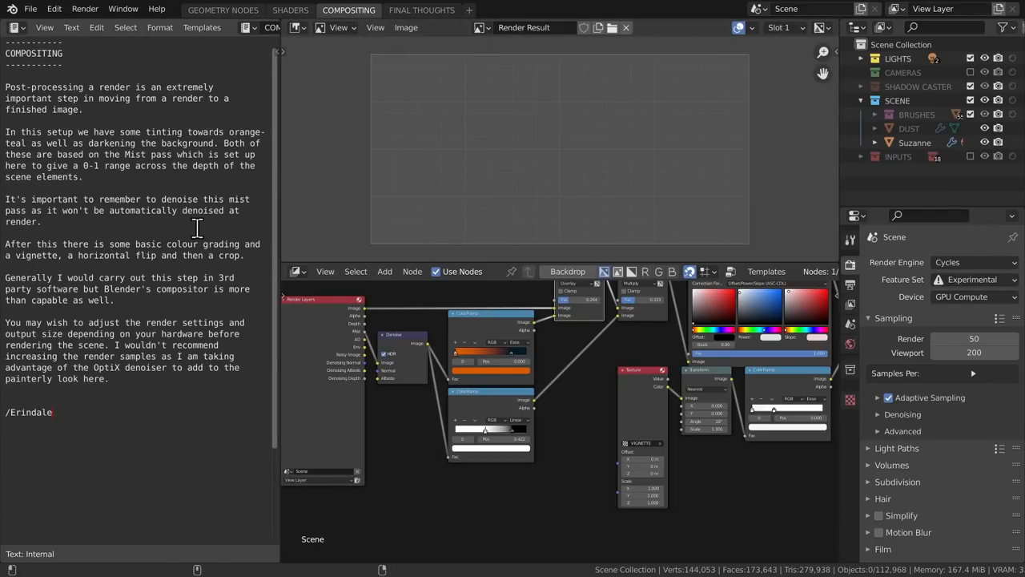
mouse_move(803, 493)
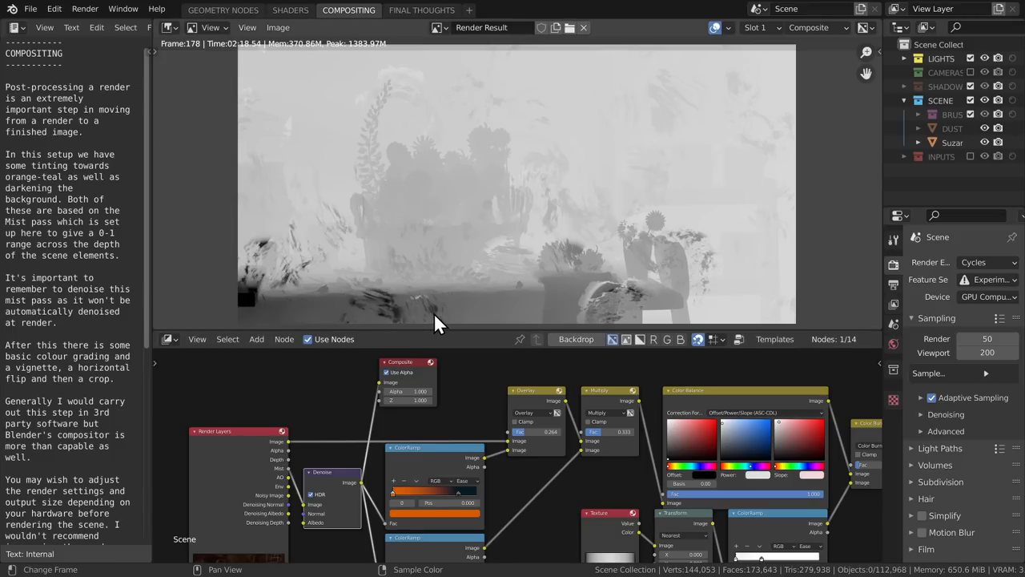
mouse_move(432, 303)
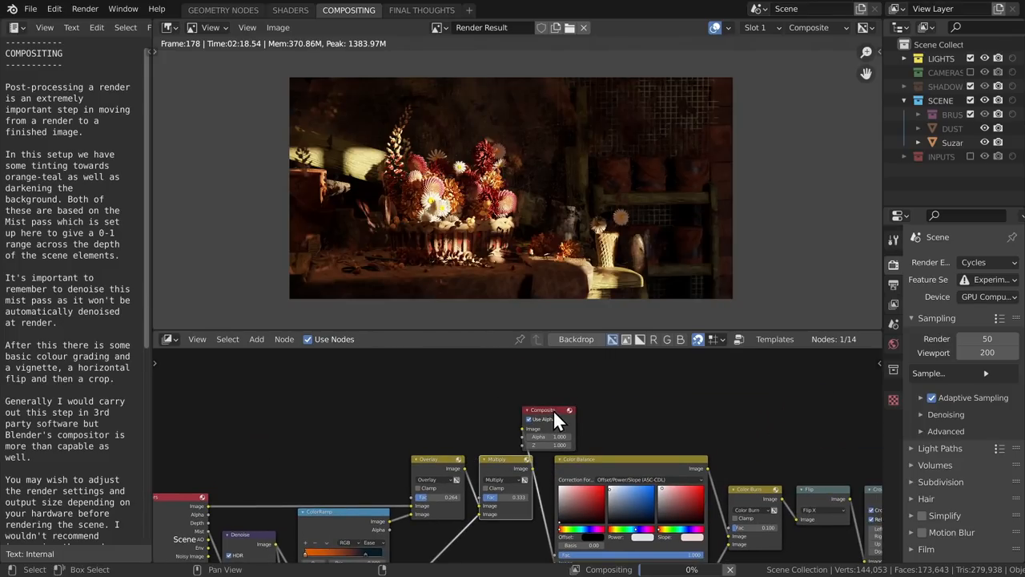
Move the Composite node past Flip and Crop, link Crop's output to it, and open Final Thoughts
left_click_drag(549, 409, 592, 402)
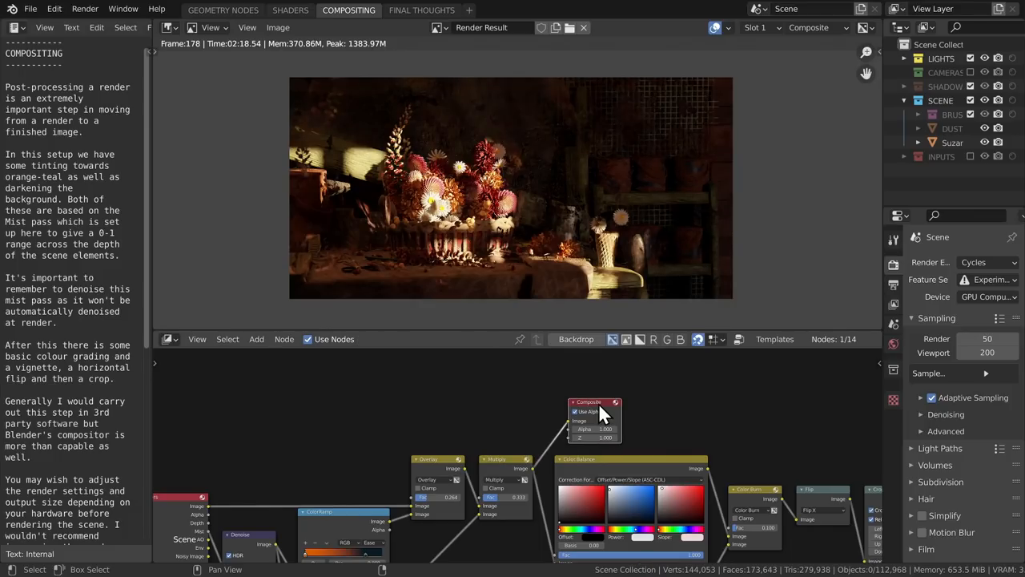
mouse_move(628, 128)
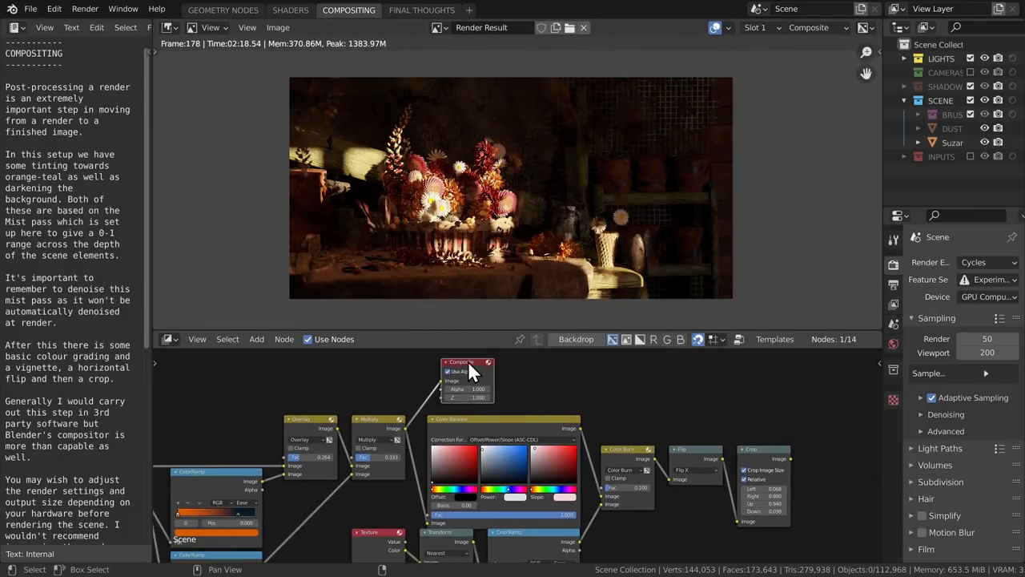
left_click_drag(469, 361, 629, 362)
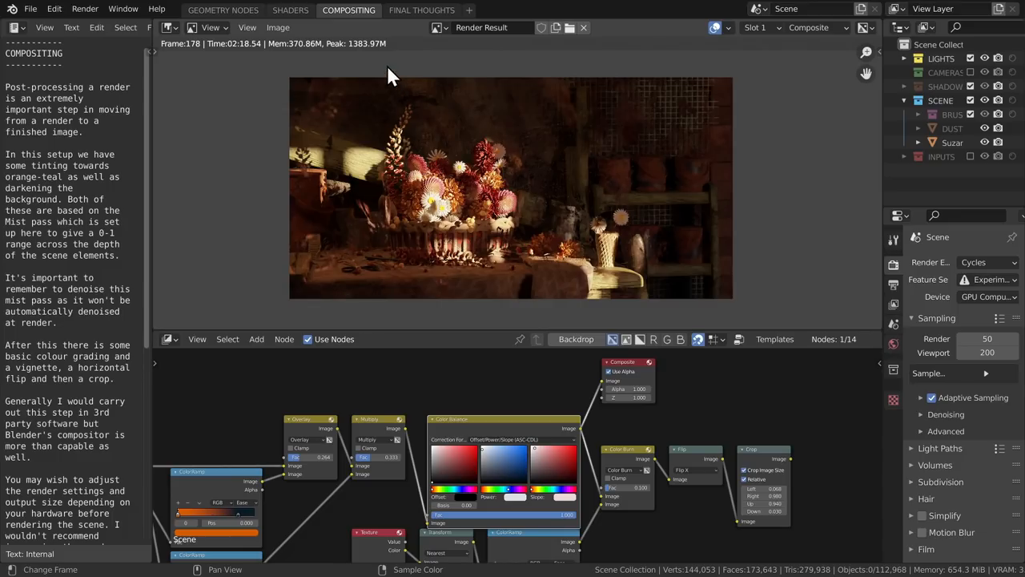
mouse_move(601, 400)
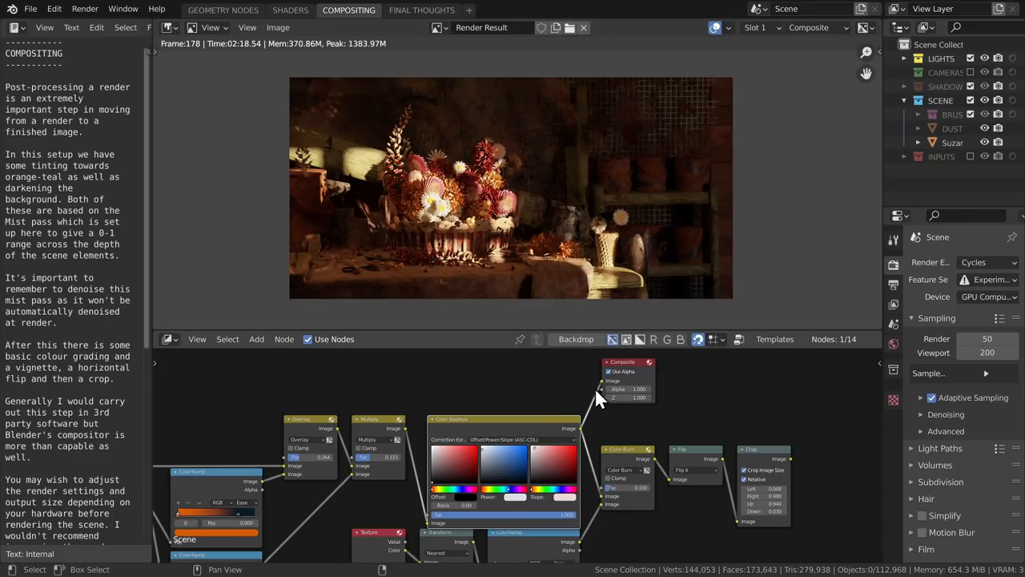
left_click_drag(628, 361, 696, 385)
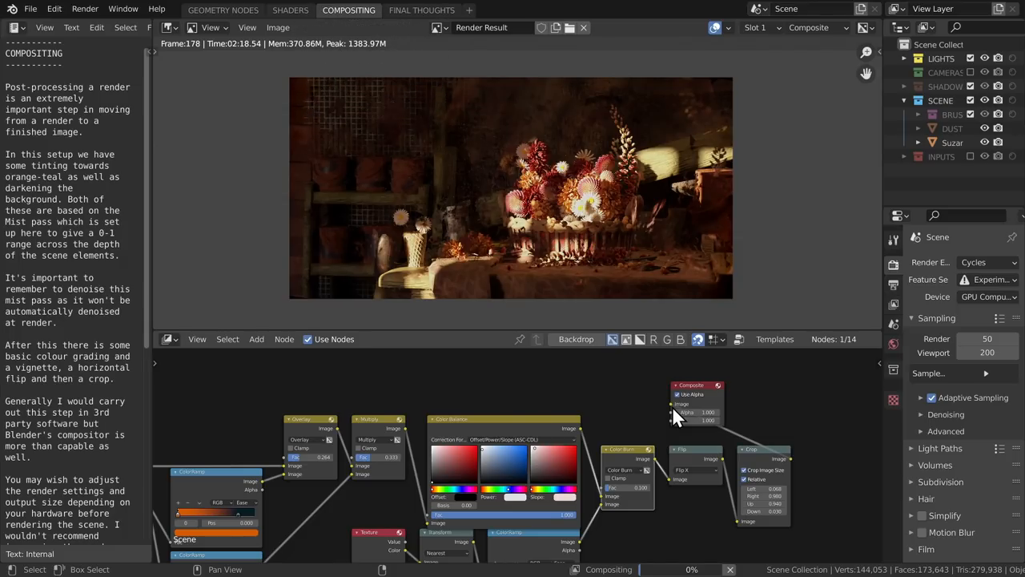
left_click_drag(697, 400, 835, 457)
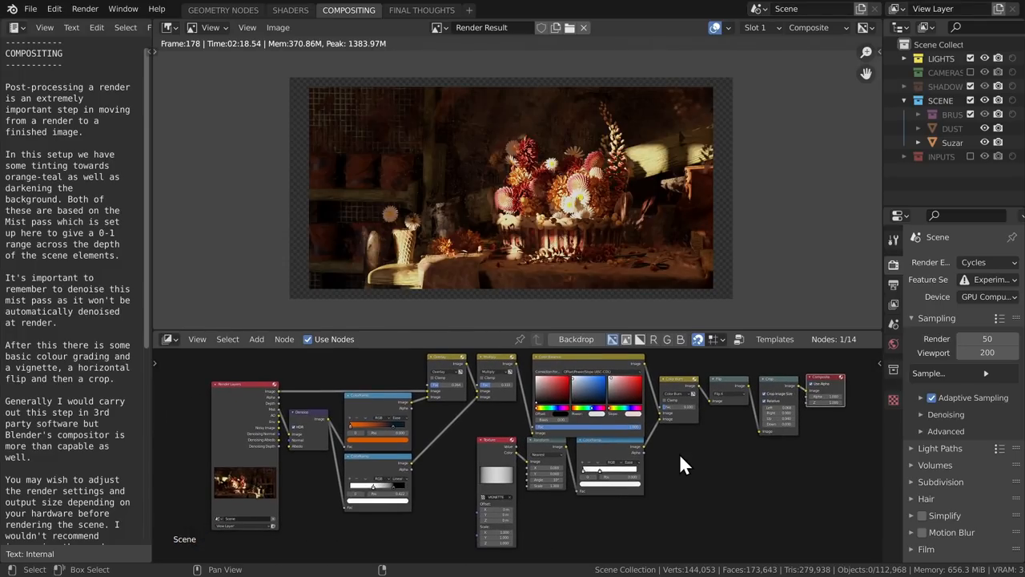
mouse_move(422, 10)
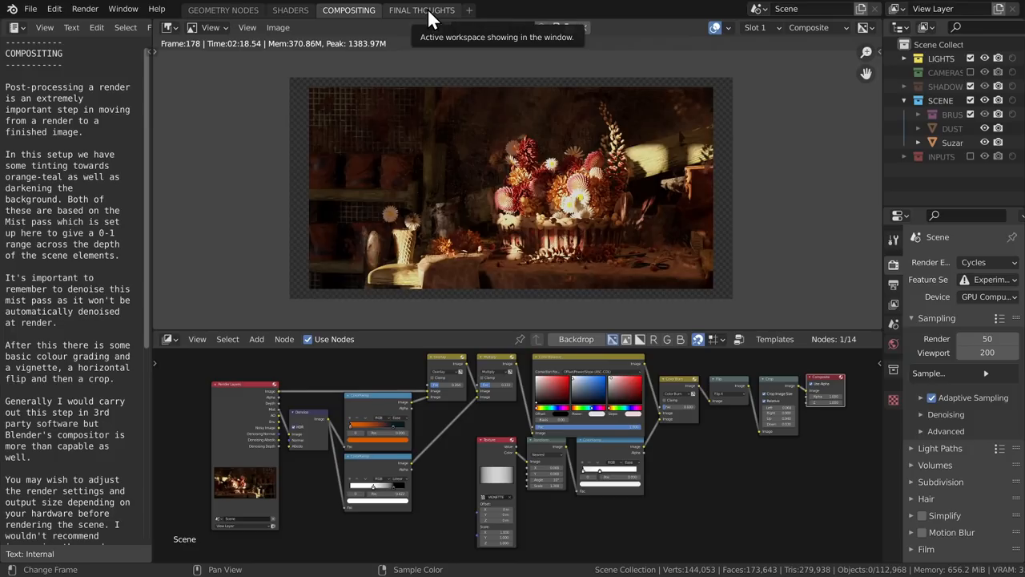
left_click(421, 10)
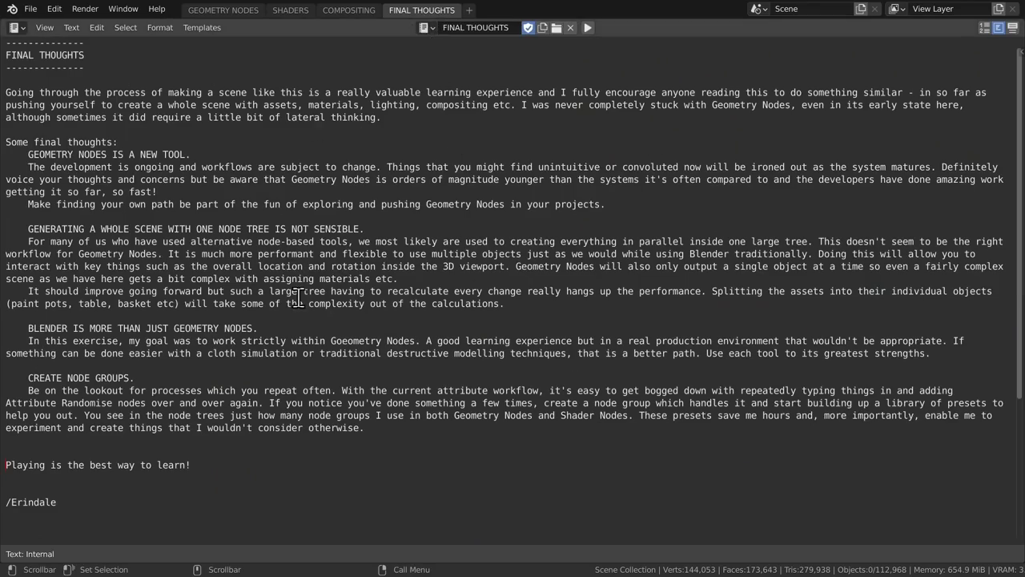
mouse_move(701, 468)
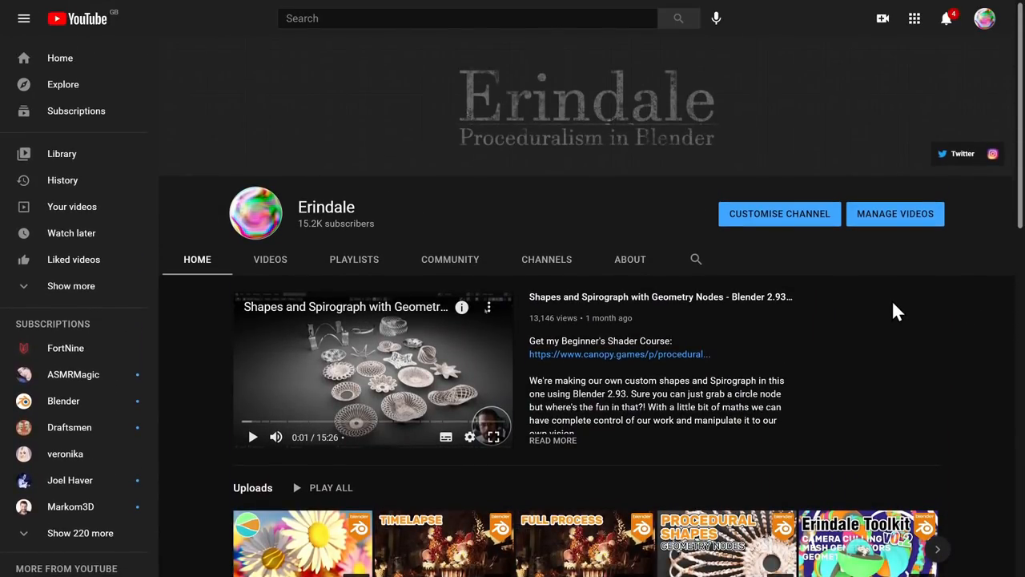
Scroll the Erindale channel page down to the Uploads and Procedural Textures rows
scroll("down", 3)
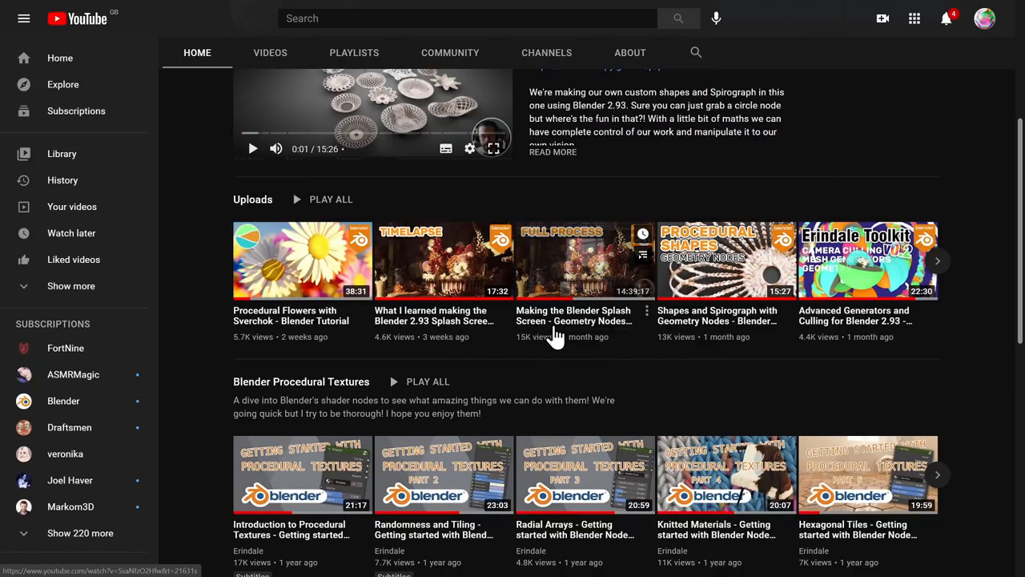
mouse_move(560, 364)
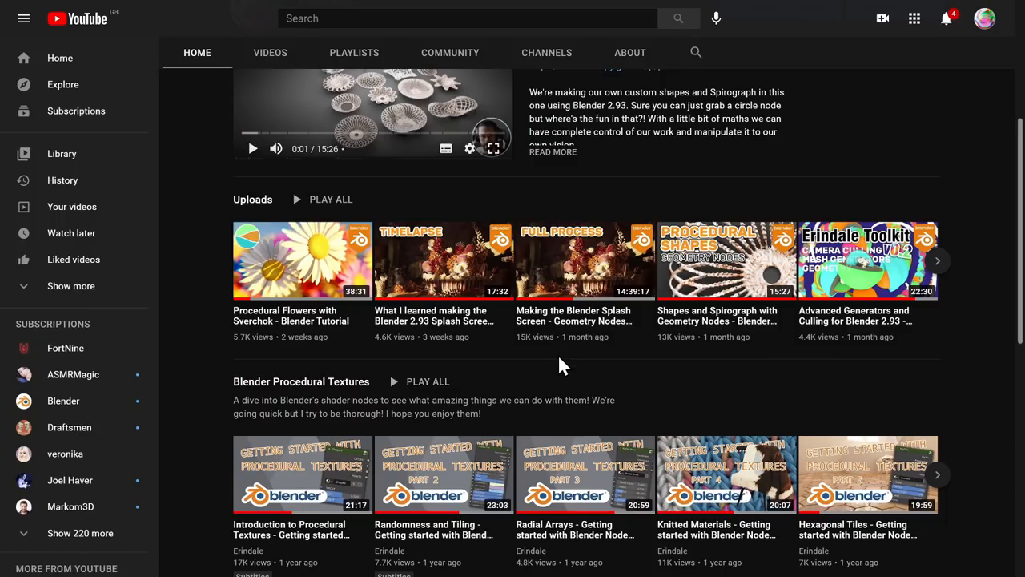
mouse_move(981, 373)
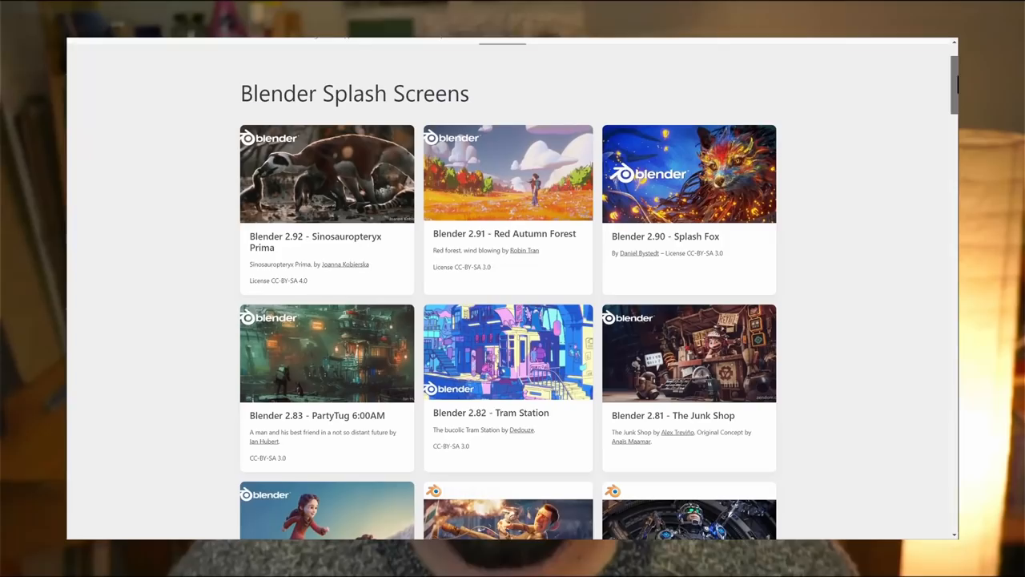
Scroll through the EEVEE demo files down to the Cycles section
scroll("down", 3)
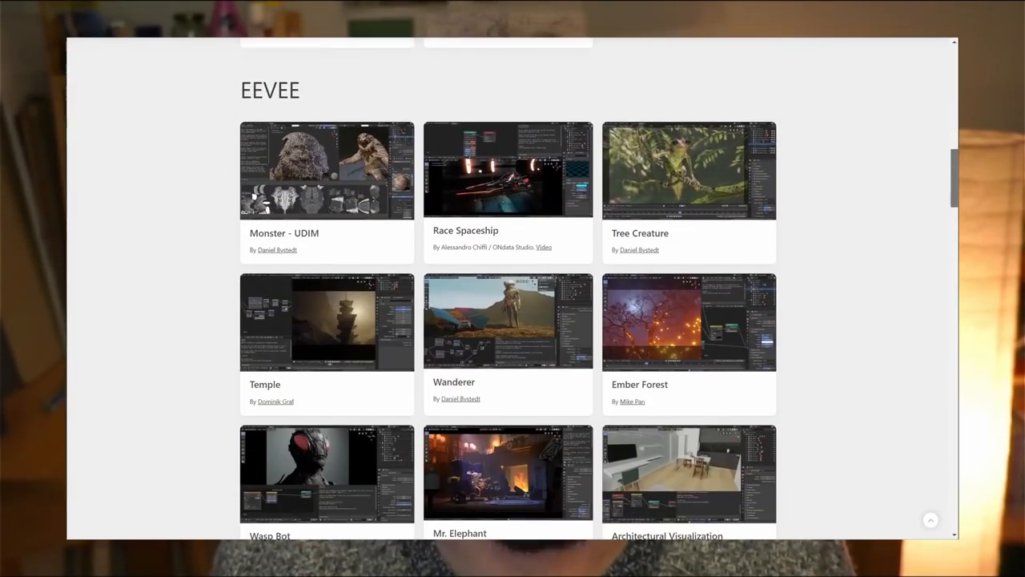
scroll("down", 3)
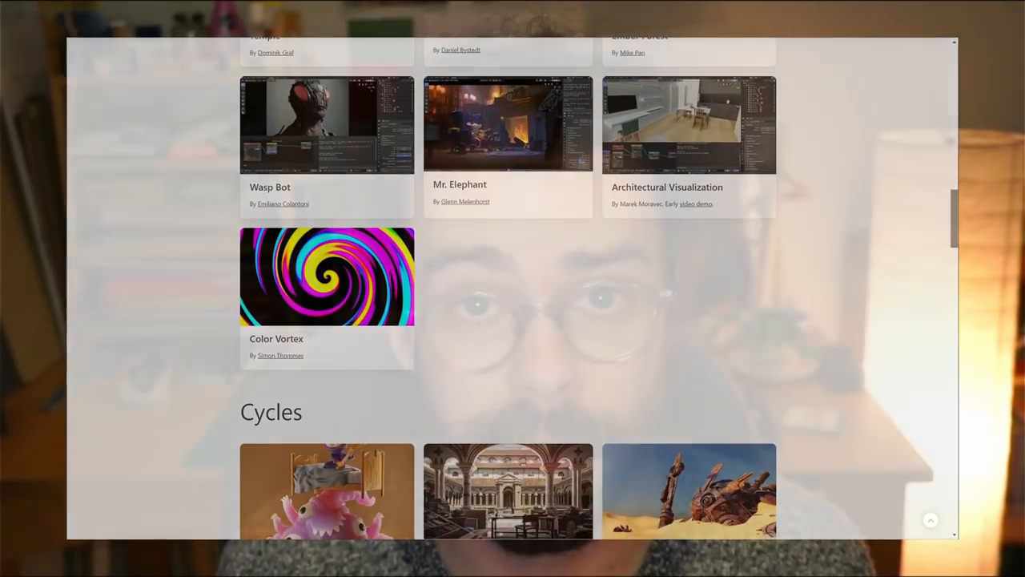